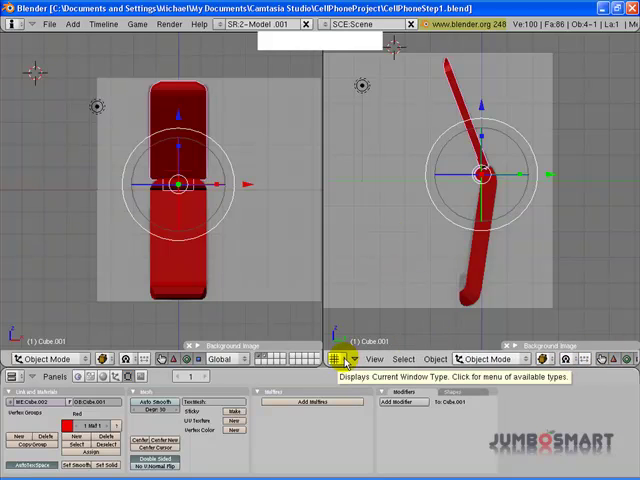
# Switch the side view to a UV/Image Editor showing cellphone.jpg
pyautogui.click(336, 360)
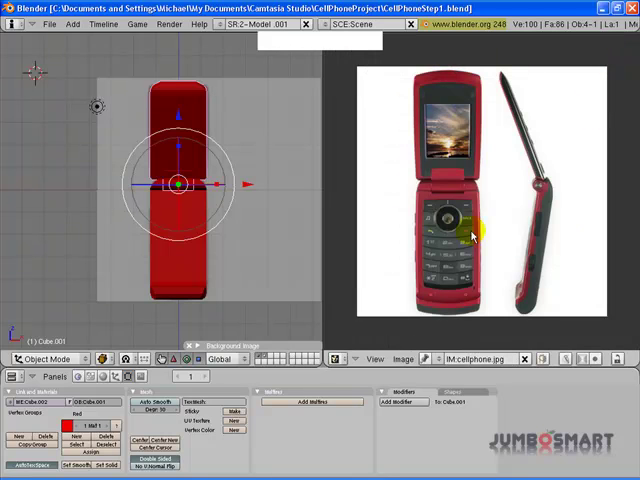
pyautogui.moveTo(496, 272)
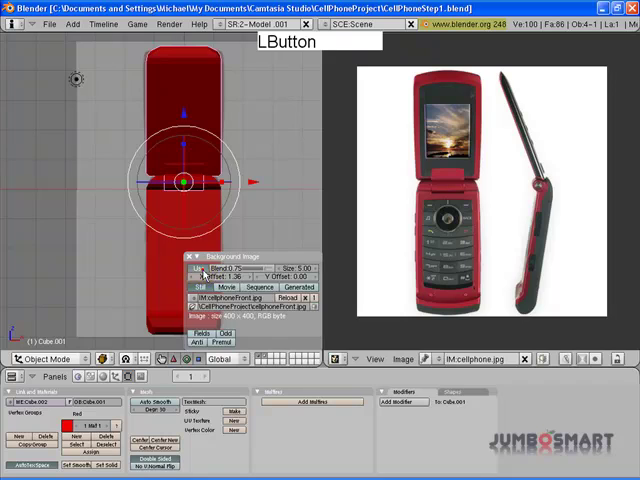
# Dismiss the Image properties panel for the loaded photo
pyautogui.click(190, 256)
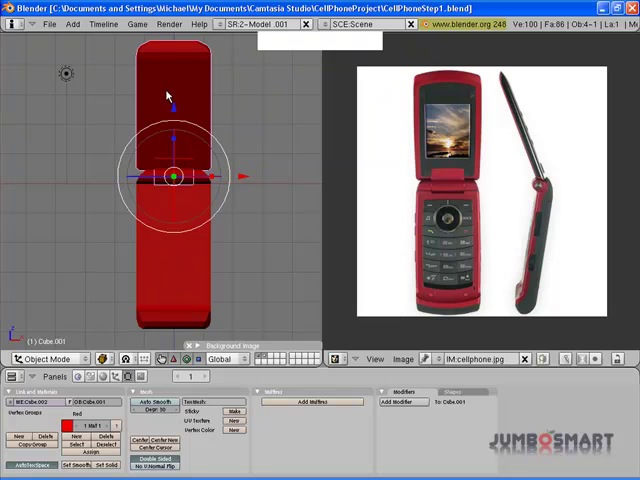
pyautogui.moveTo(164, 92)
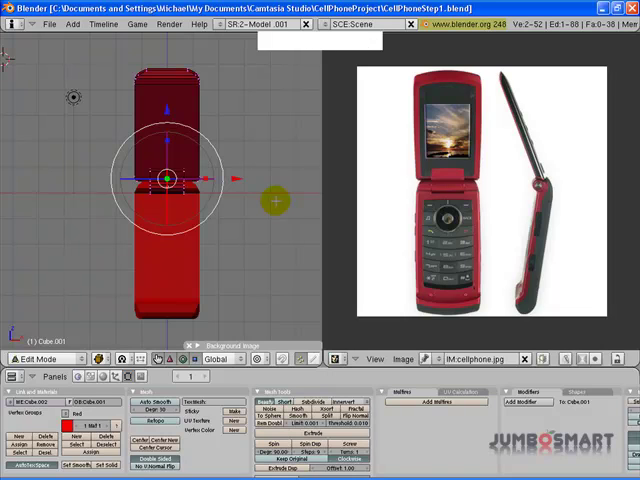
# Unwrap the selected screen faces with Project From View onto the photo
pyautogui.press('a')
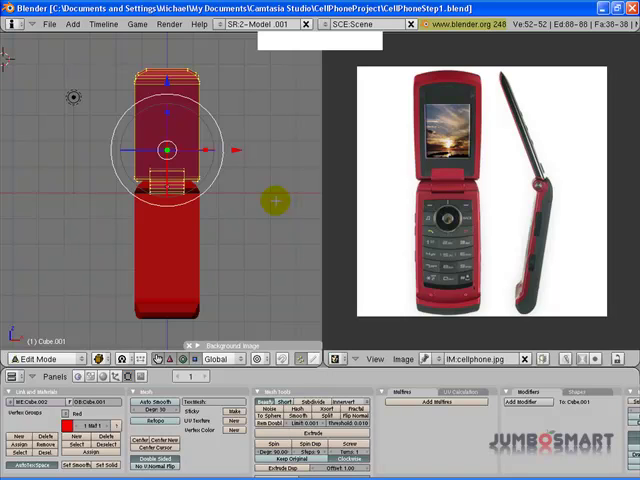
pyautogui.press('u')
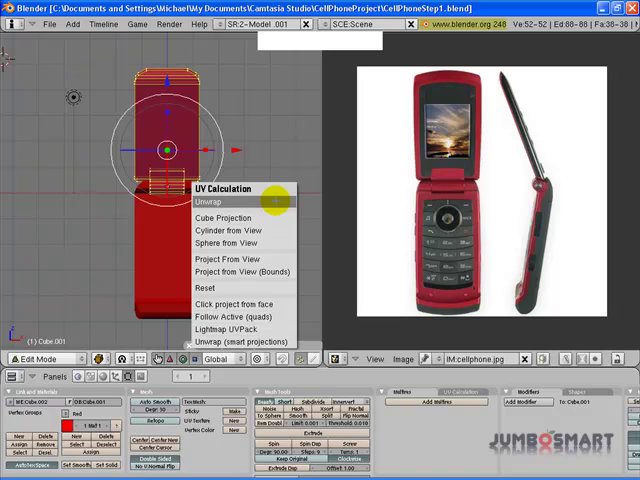
pyautogui.moveTo(240, 260)
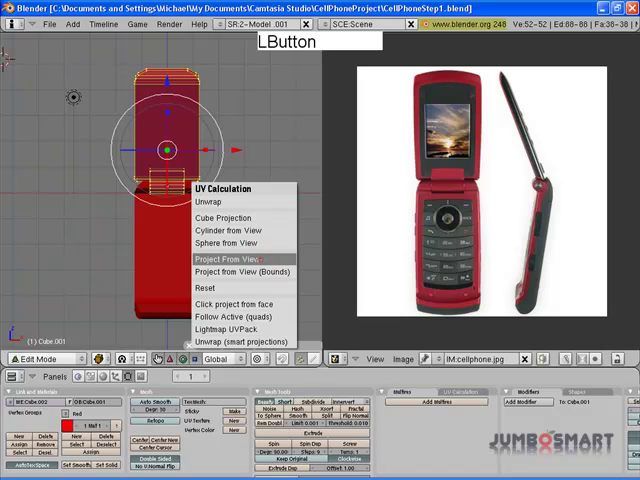
pyautogui.click(228, 260)
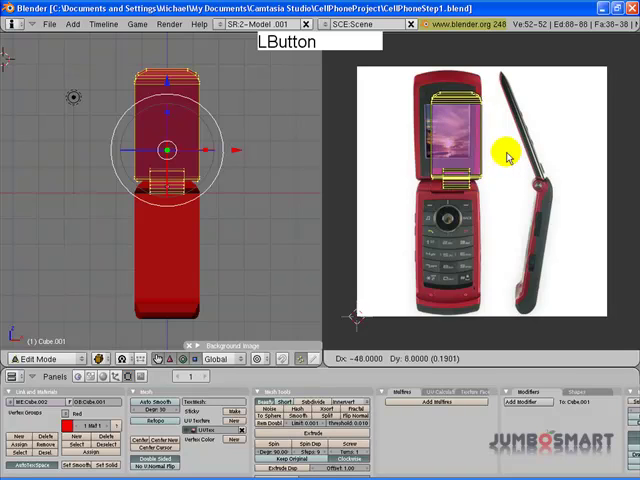
# Select the projected UVs and grab/scale them to cover the photo's screen area
pyautogui.moveTo(508, 156); pyautogui.dragTo(500, 152)
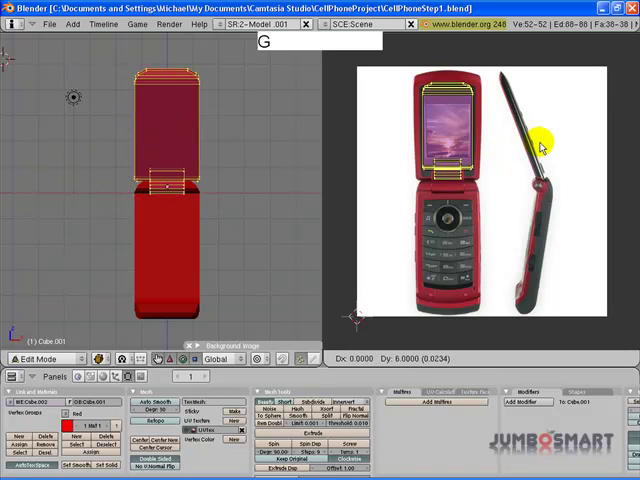
pyautogui.press('s')
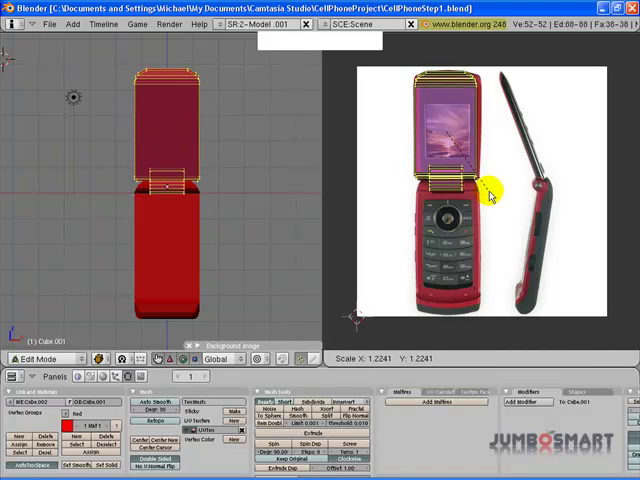
pyautogui.press('g')
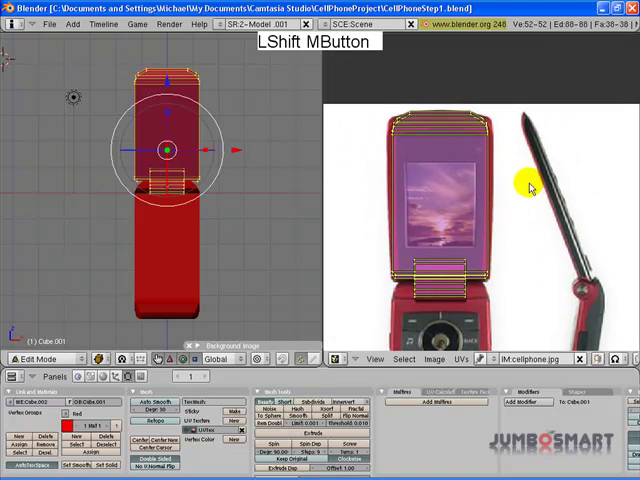
pyautogui.press('g')
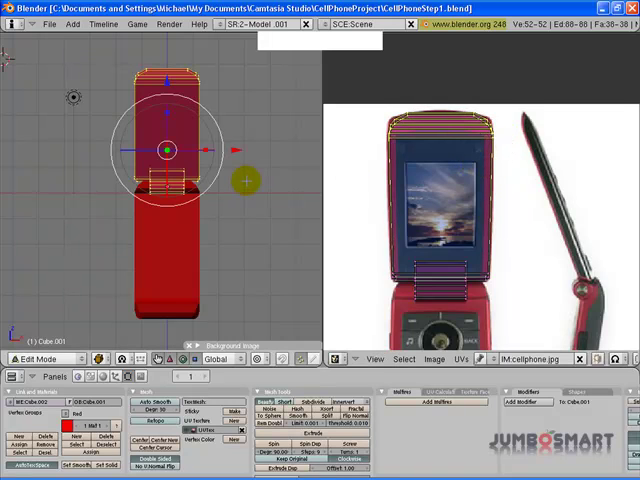
# Leave Edit Mode, set Textured draw type and orbit to inspect the screen image
pyautogui.press('Tab')
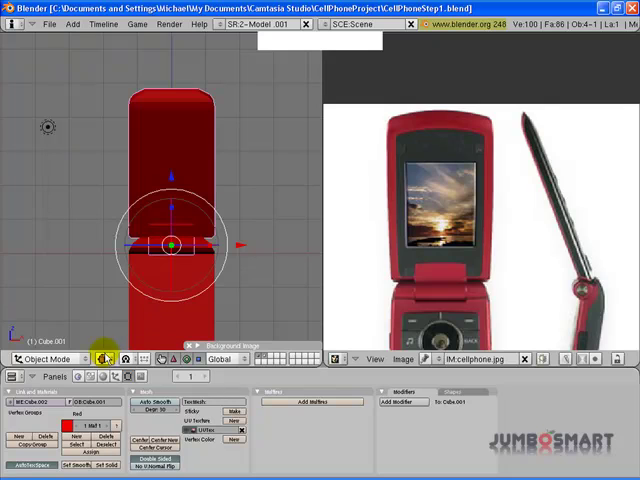
pyautogui.click(104, 358)
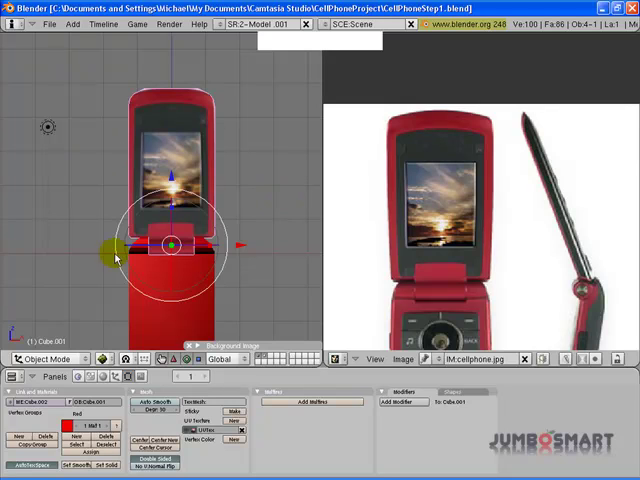
pyautogui.moveTo(116, 258); pyautogui.dragTo(258, 238)
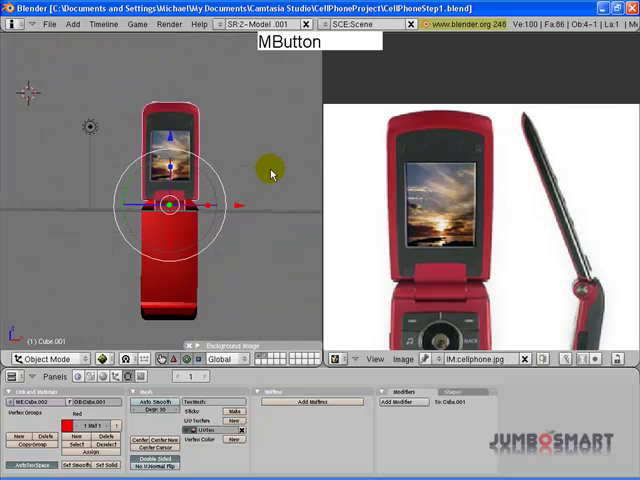
pyautogui.moveTo(270, 176); pyautogui.dragTo(264, 178)
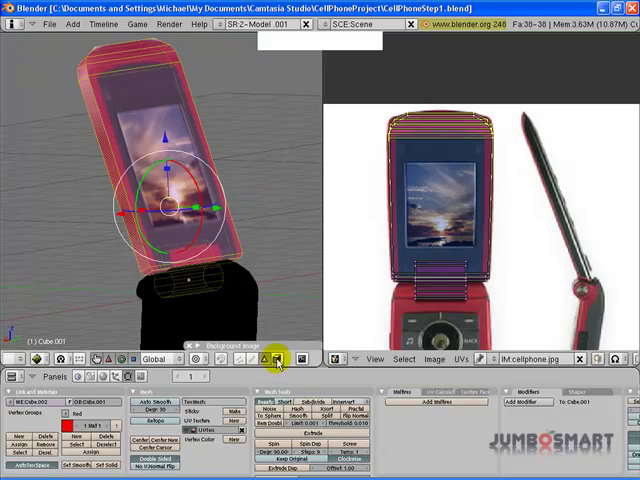
# Select the phone body before returning to the front view
pyautogui.rightClick(156, 176)
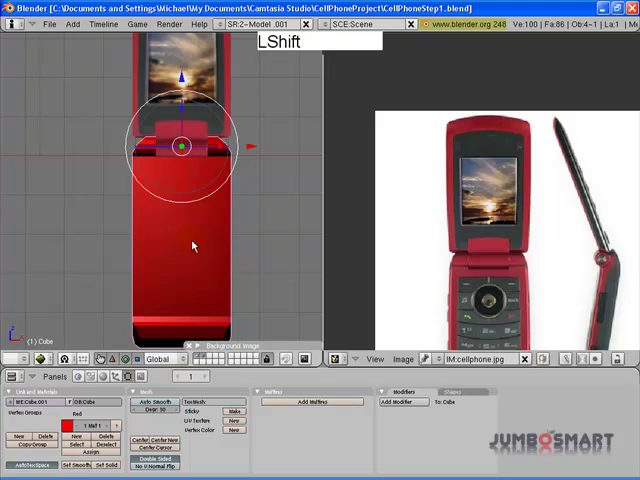
# Enter Edit Mode and unwrap the lower keypad faces with Project From View
pyautogui.press('Tab')
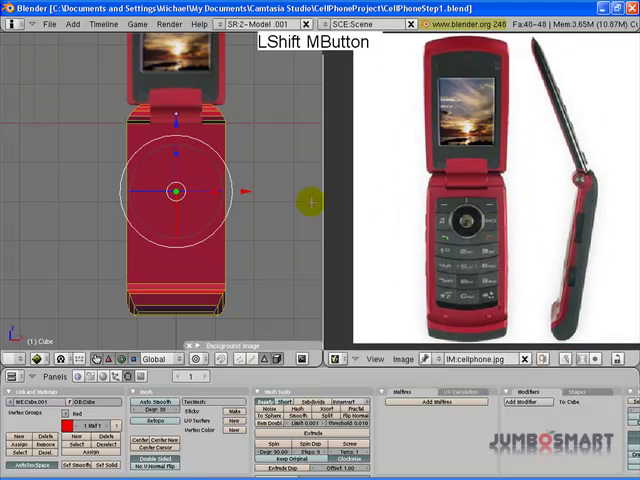
pyautogui.moveTo(310, 204); pyautogui.dragTo(424, 216)
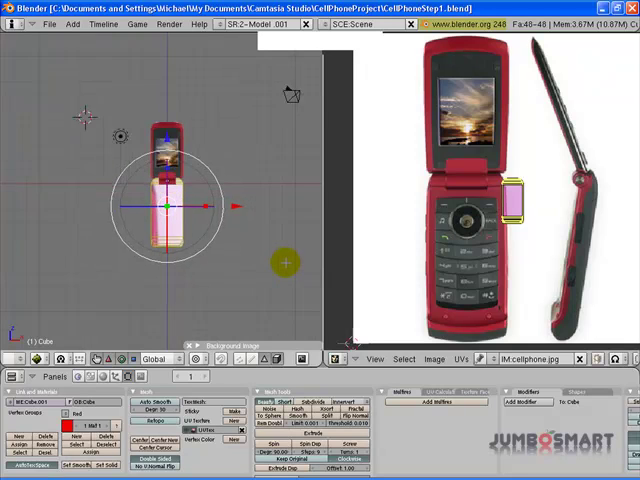
pyautogui.press('shift')
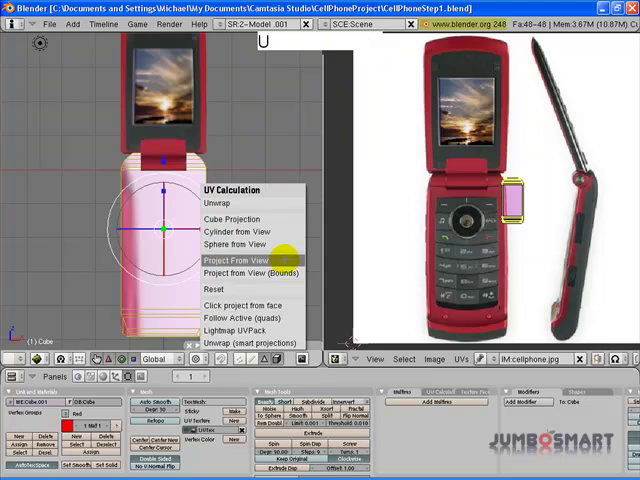
pyautogui.click(236, 260)
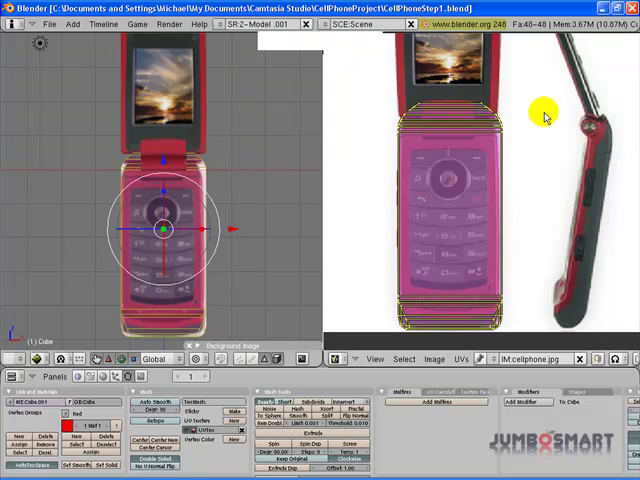
# Move the keypad UVs over the photo's keypad and confirm their position
pyautogui.press('s')
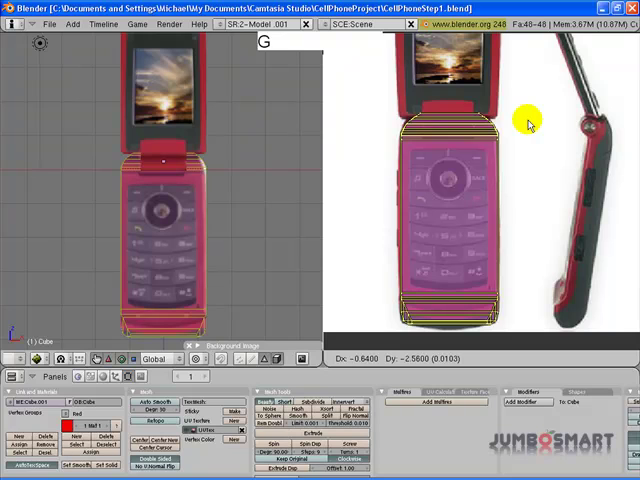
pyautogui.click(160, 228)
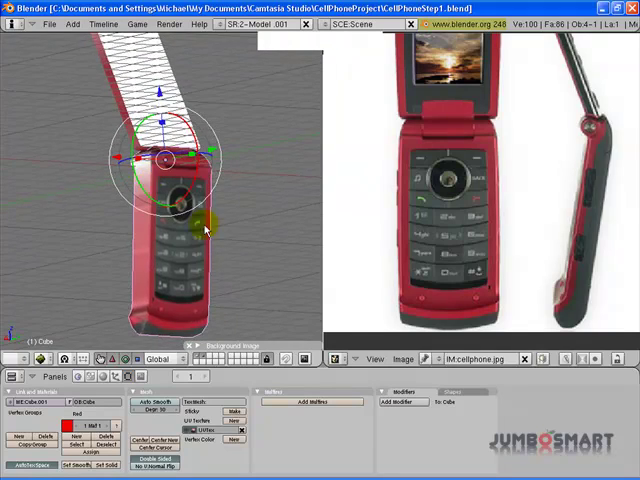
# Select a side part of the phone and enter Edit Mode to inspect its edge
pyautogui.rightClick(196, 216)
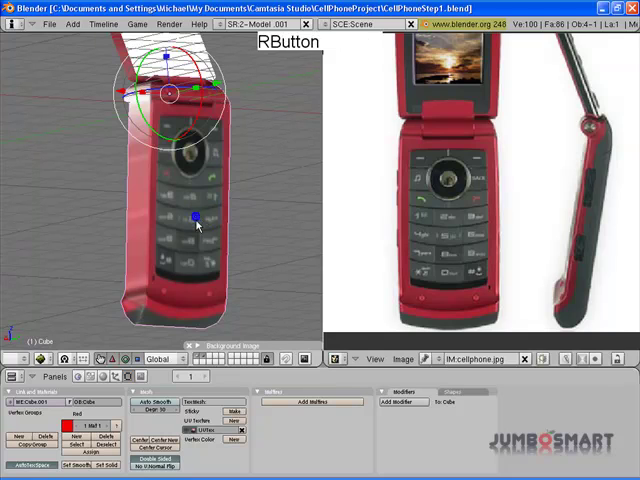
pyautogui.press('Tab')
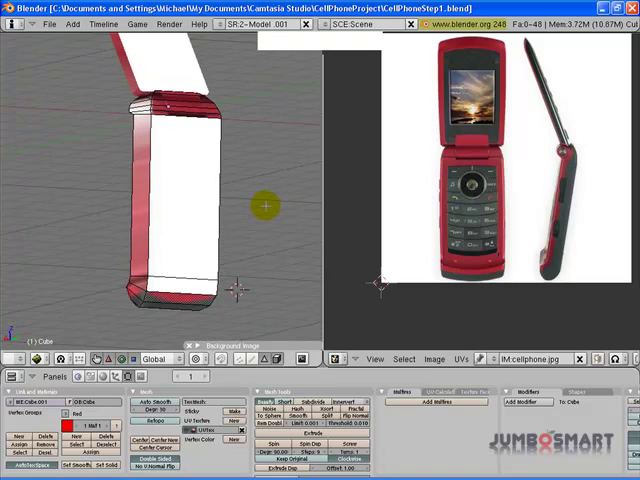
# Turn to an edge-on side view exposing the lower body's narrow side faces
pyautogui.press('Numpad3')
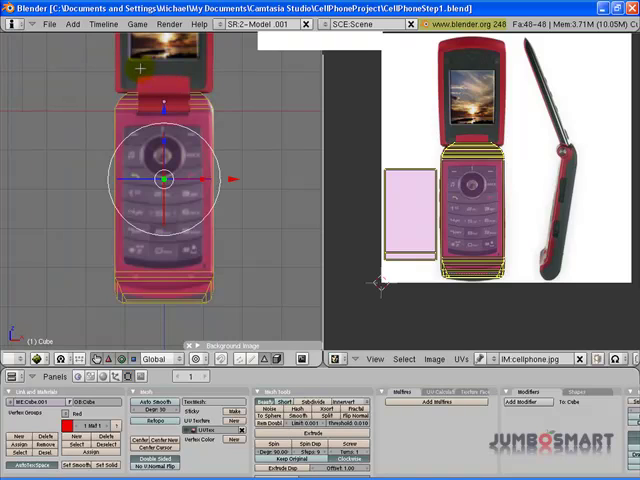
pyautogui.middleClick(140, 68)
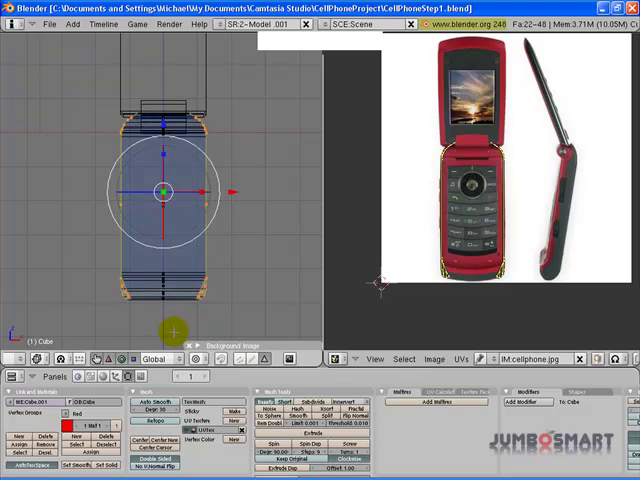
pyautogui.moveTo(160, 200); pyautogui.dragTo(210, 164)
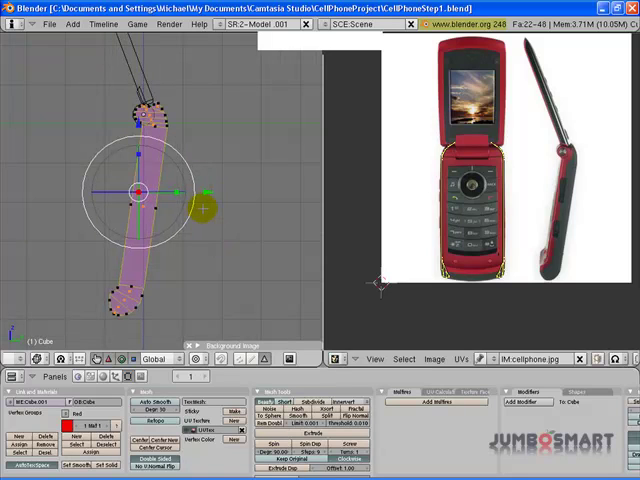
# Unwrap the side strip and scale its UVs over the phone's red edge in the photo
pyautogui.press('u')
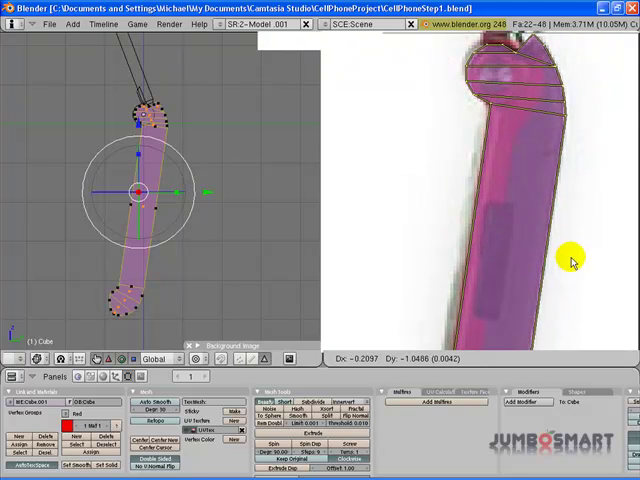
pyautogui.press('s')
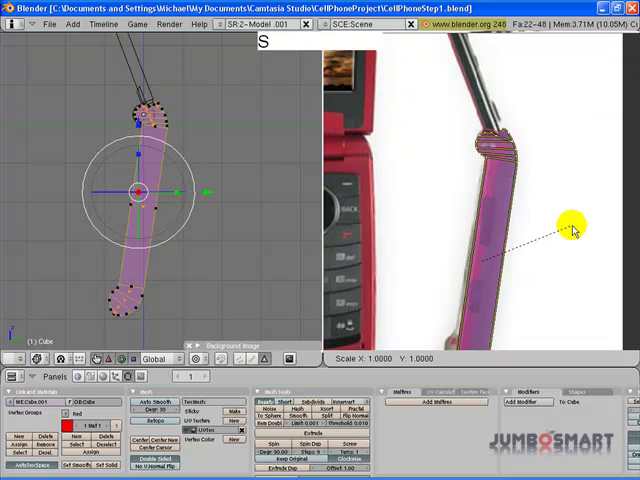
pyautogui.click(568, 224)
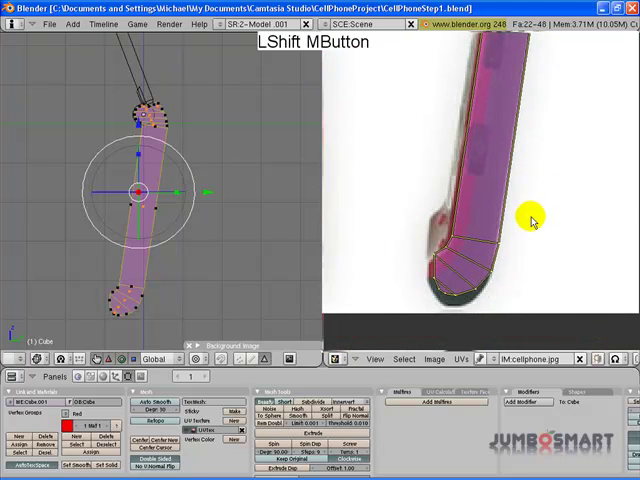
pyautogui.click(480, 256)
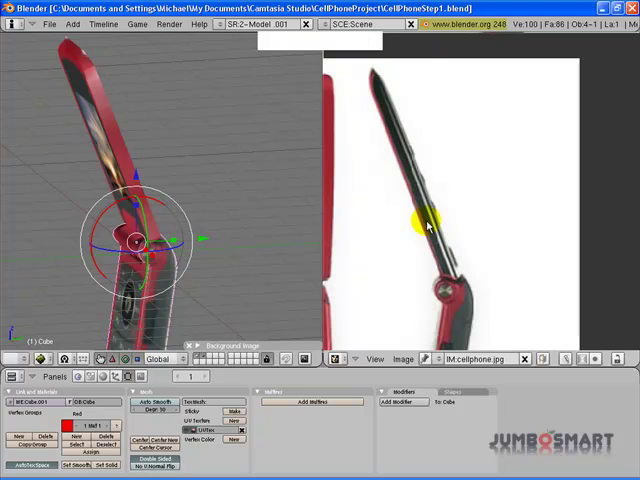
pyautogui.moveTo(188, 172)
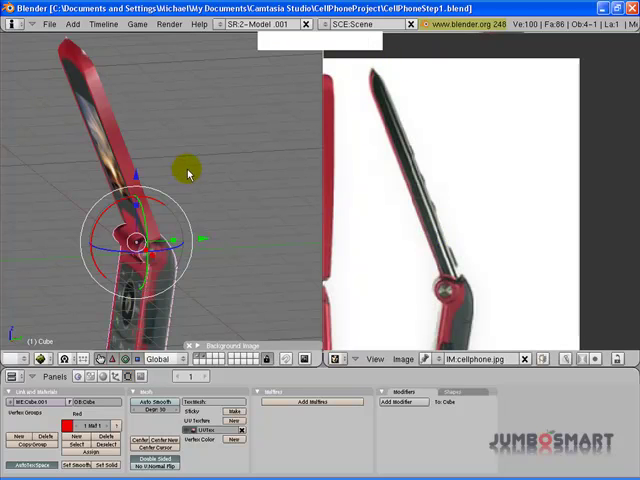
# Orbit to inspect the textured side, then show the hinge cylinder in wireframe for face selection
pyautogui.moveTo(188, 172); pyautogui.dragTo(250, 184)
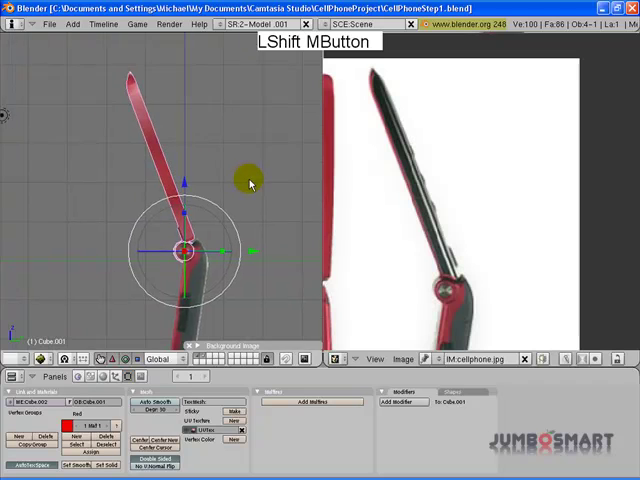
pyautogui.moveTo(250, 184); pyautogui.dragTo(244, 228)
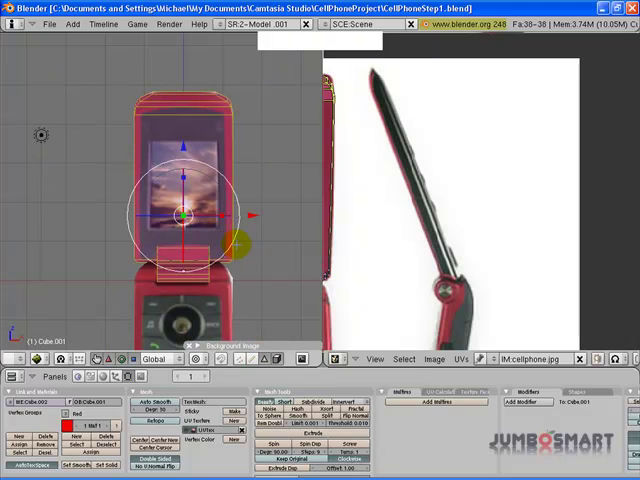
pyautogui.press('z')
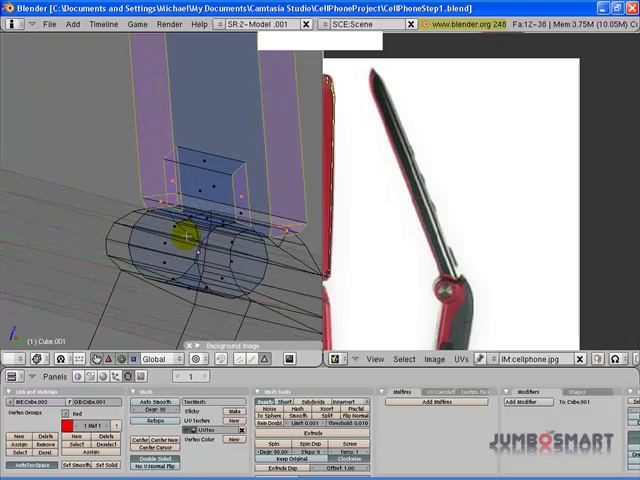
# Toggle into Edit Mode on the hinge, display it as wireframe and select all its faces
pyautogui.press('z')
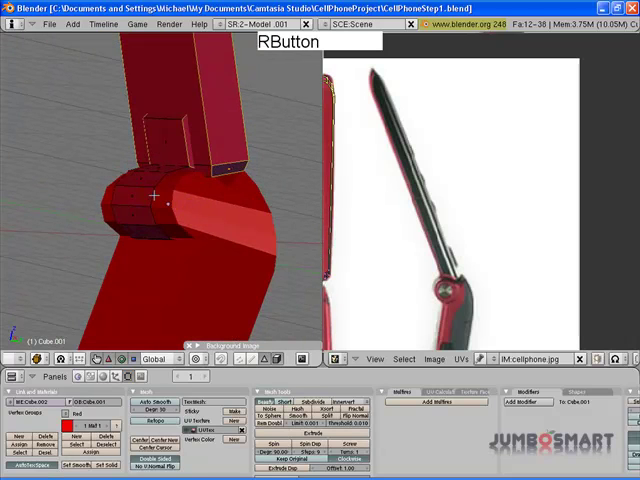
pyautogui.press('Tab')
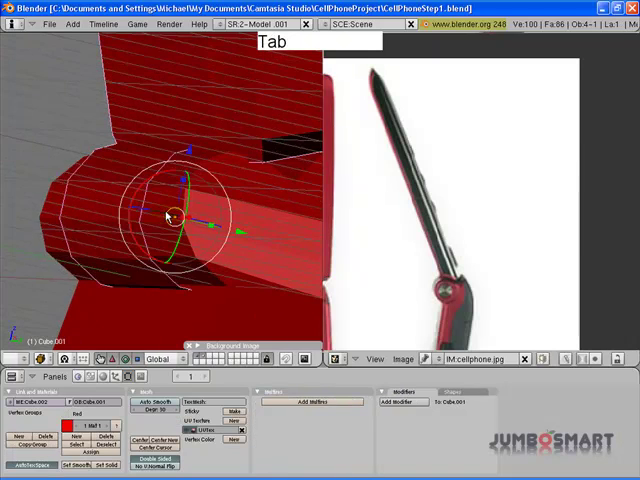
pyautogui.press('Tab')
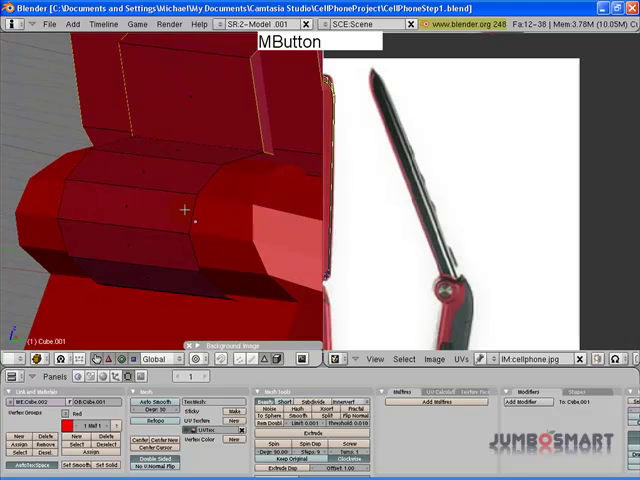
pyautogui.press('Tab')
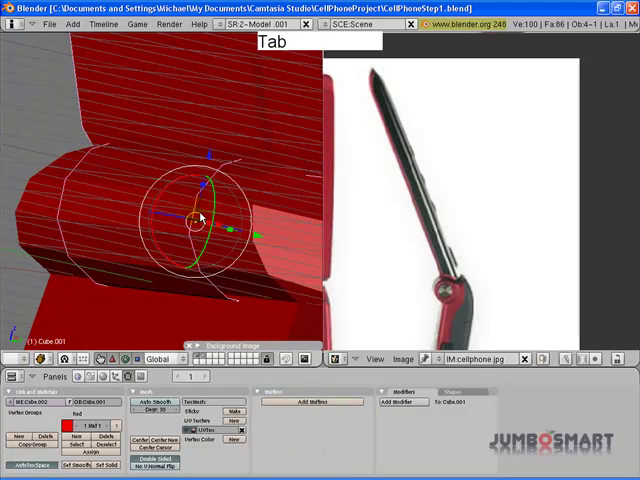
pyautogui.press('z')
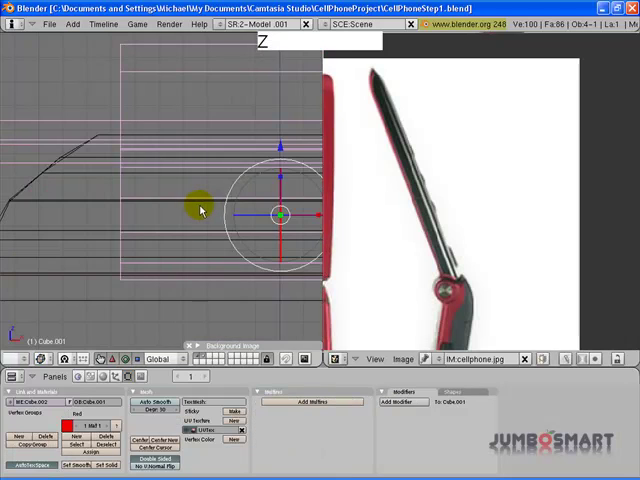
pyautogui.press('Tab')
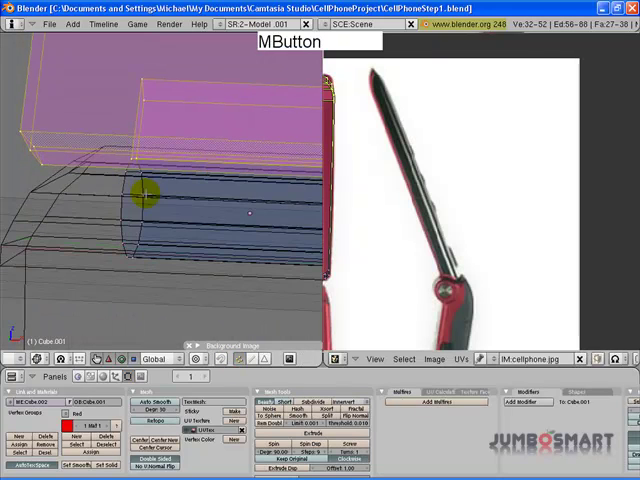
pyautogui.press('a')
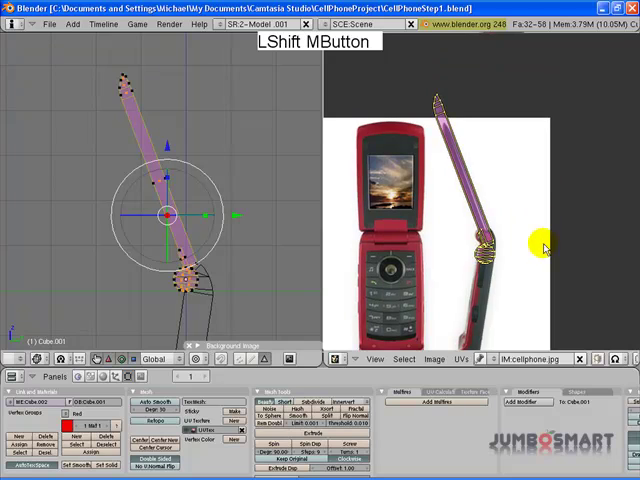
# Scale and rotate the upper body's side UVs onto the phone edge in the photo
pyautogui.press('s')
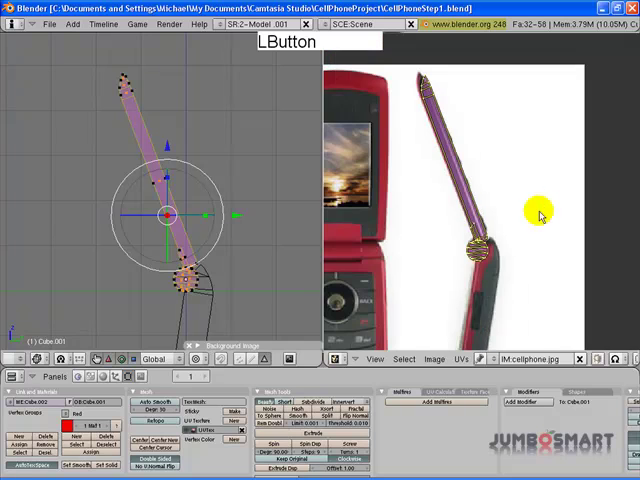
pyautogui.press('r')
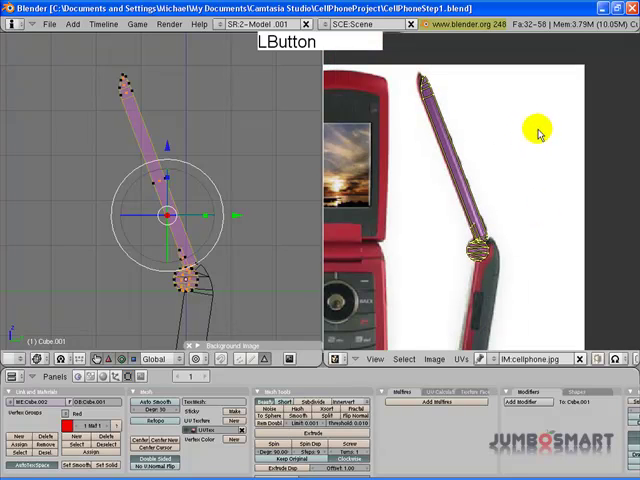
pyautogui.press('r')
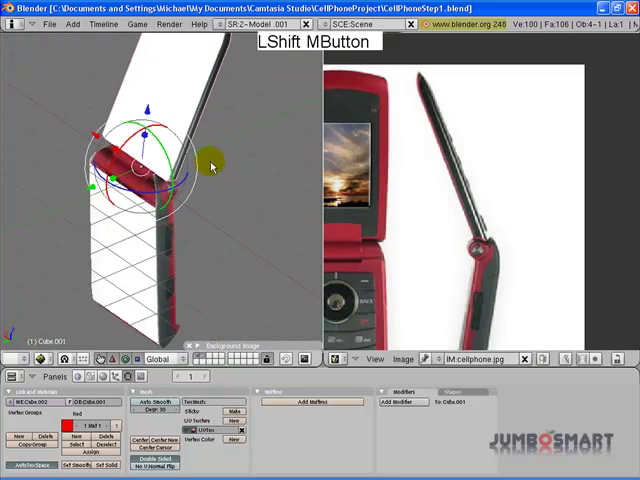
# Orbit the textured phone to view its screen, keypad and red edges together
pyautogui.moveTo(210, 164); pyautogui.dragTo(190, 224)
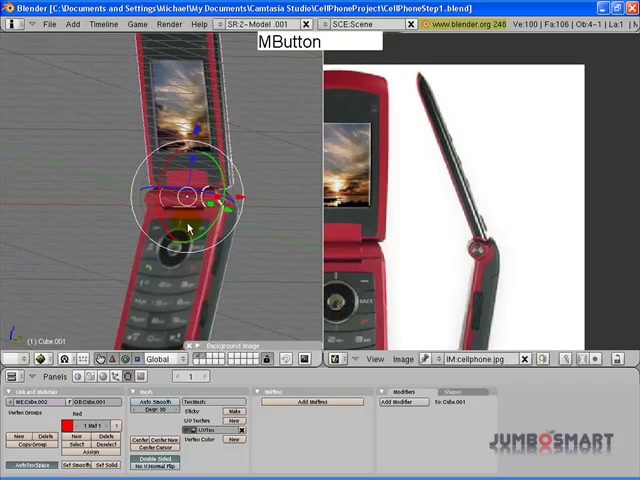
pyautogui.moveTo(190, 228); pyautogui.dragTo(224, 200)
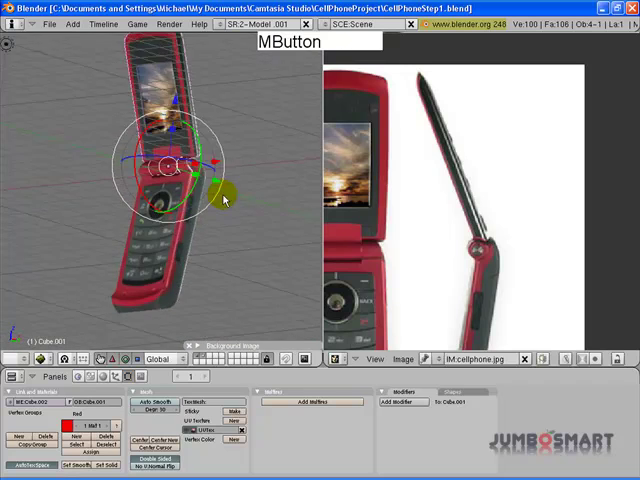